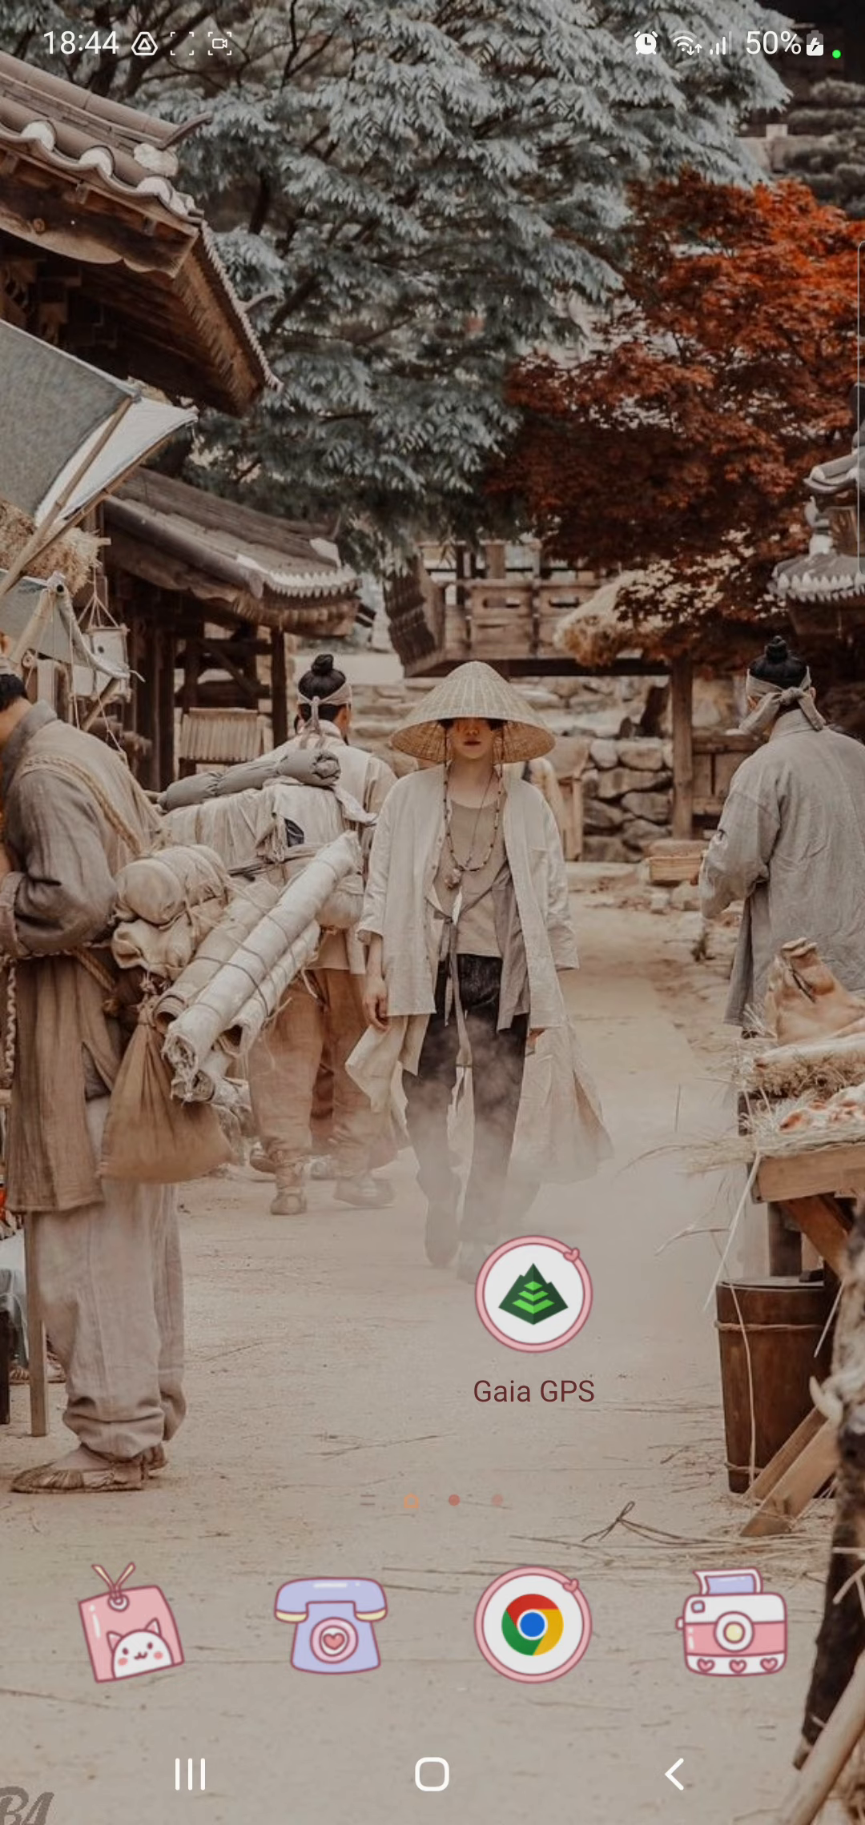
Step: Launch Gaia GPS from the home screen to show the Bay Area map
left_click(533, 1293)
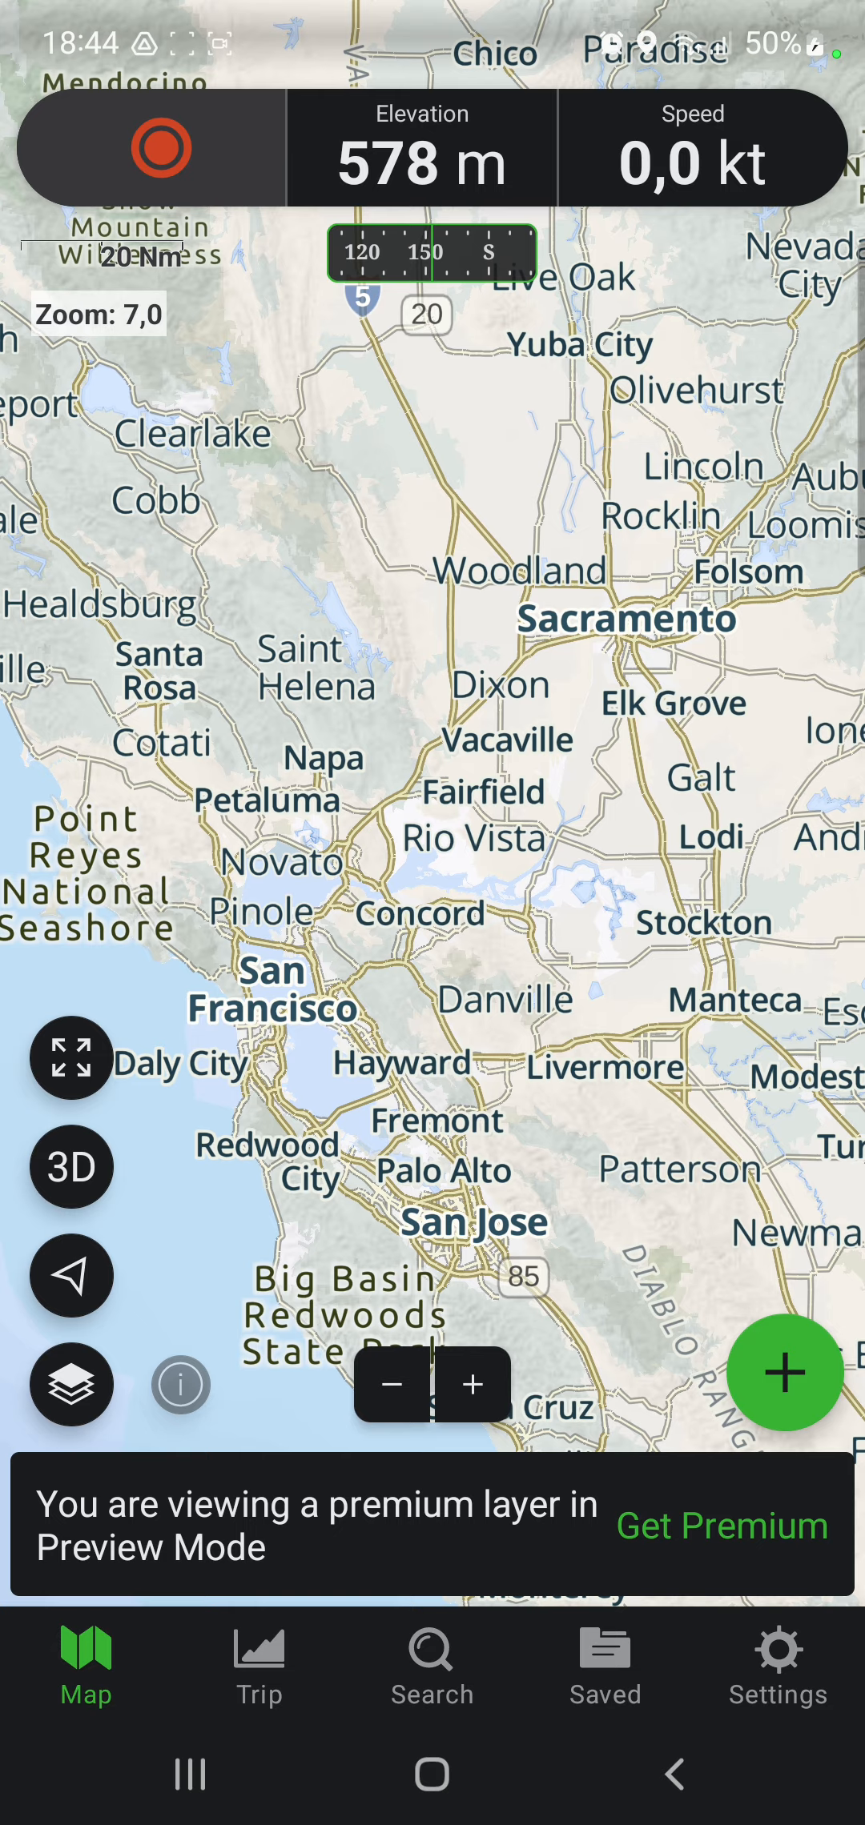
Step: Open Settings, then Map Controls, and scroll down to the Track Width option
left_click(777, 1665)
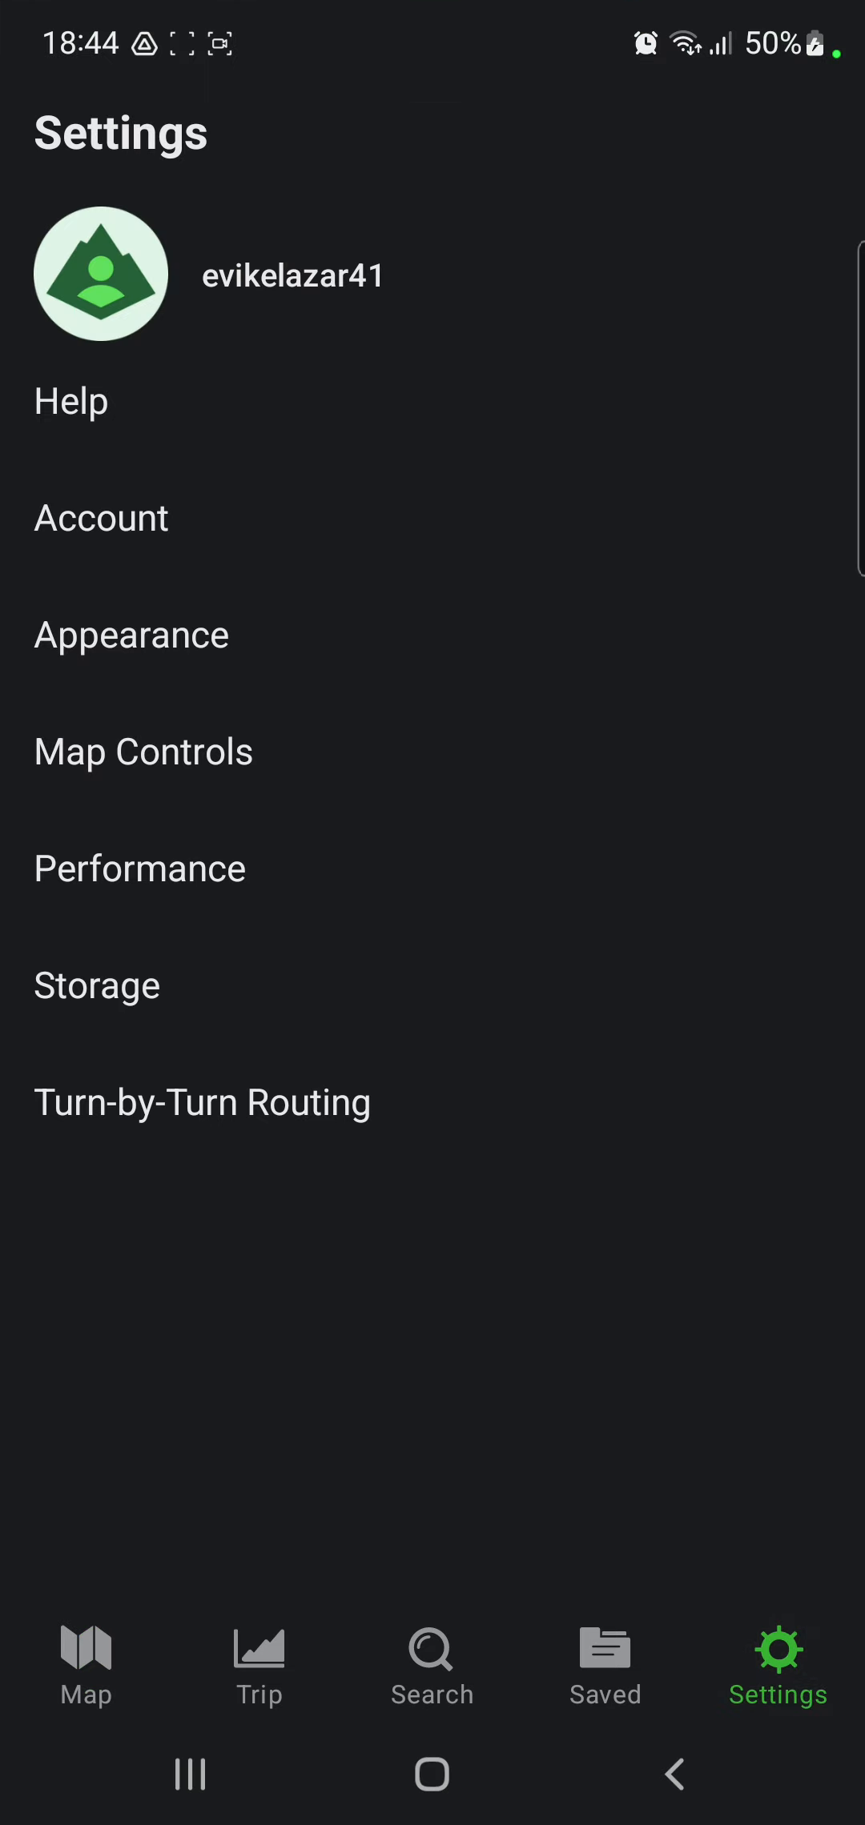
left_click(142, 749)
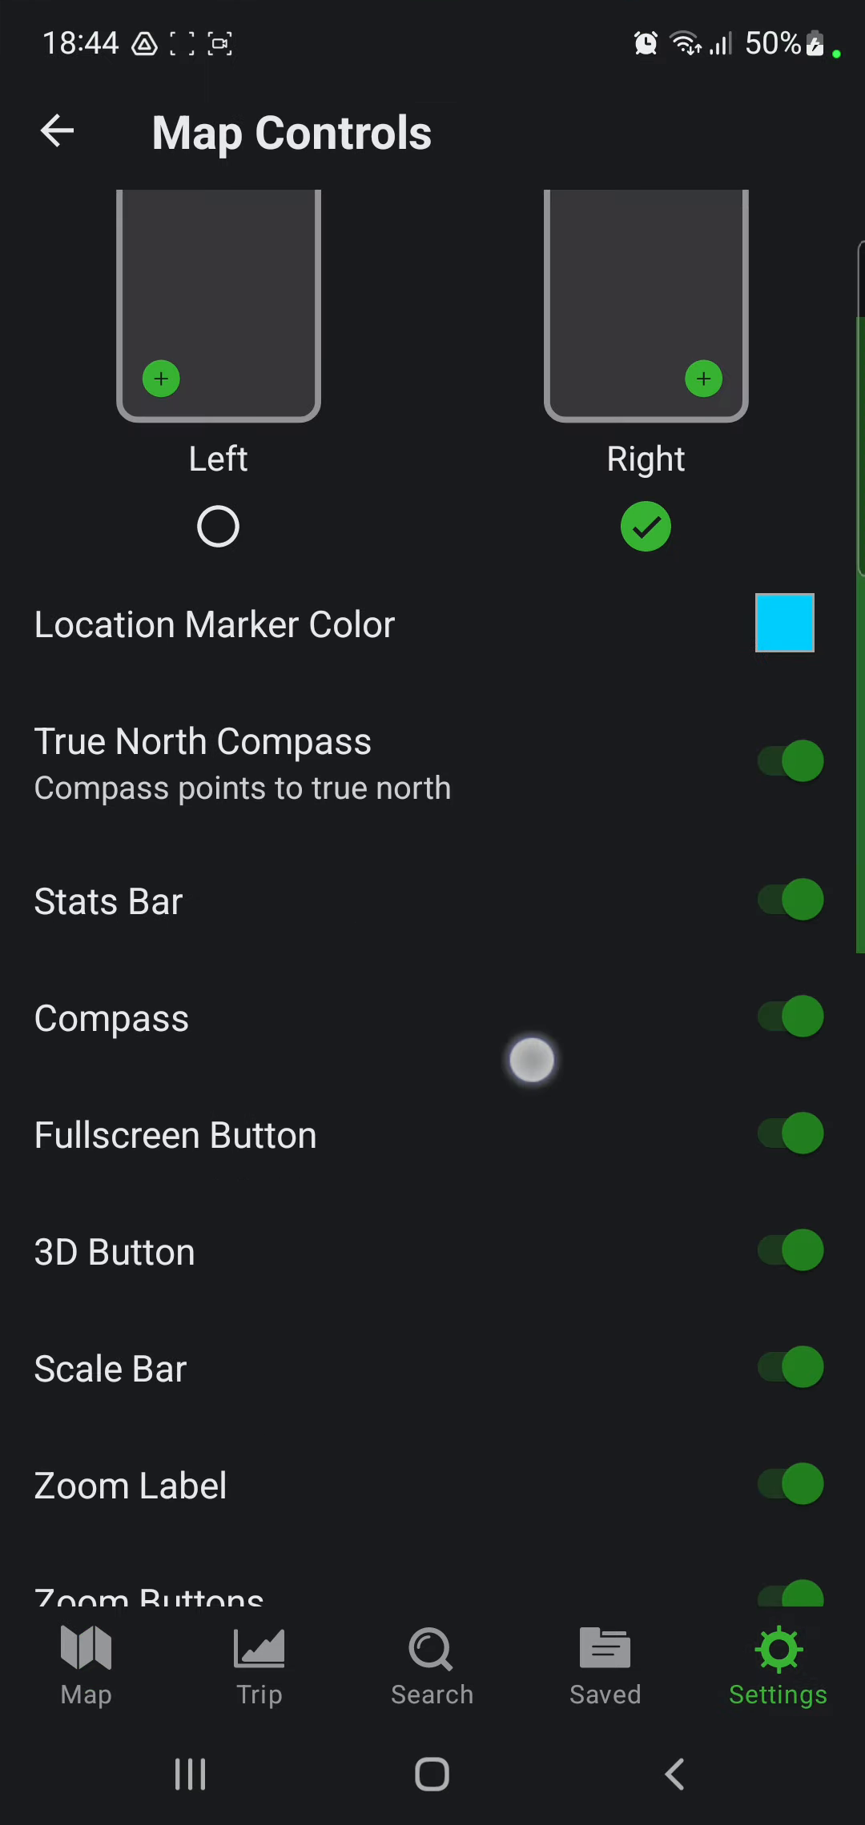
scroll("down", 3)
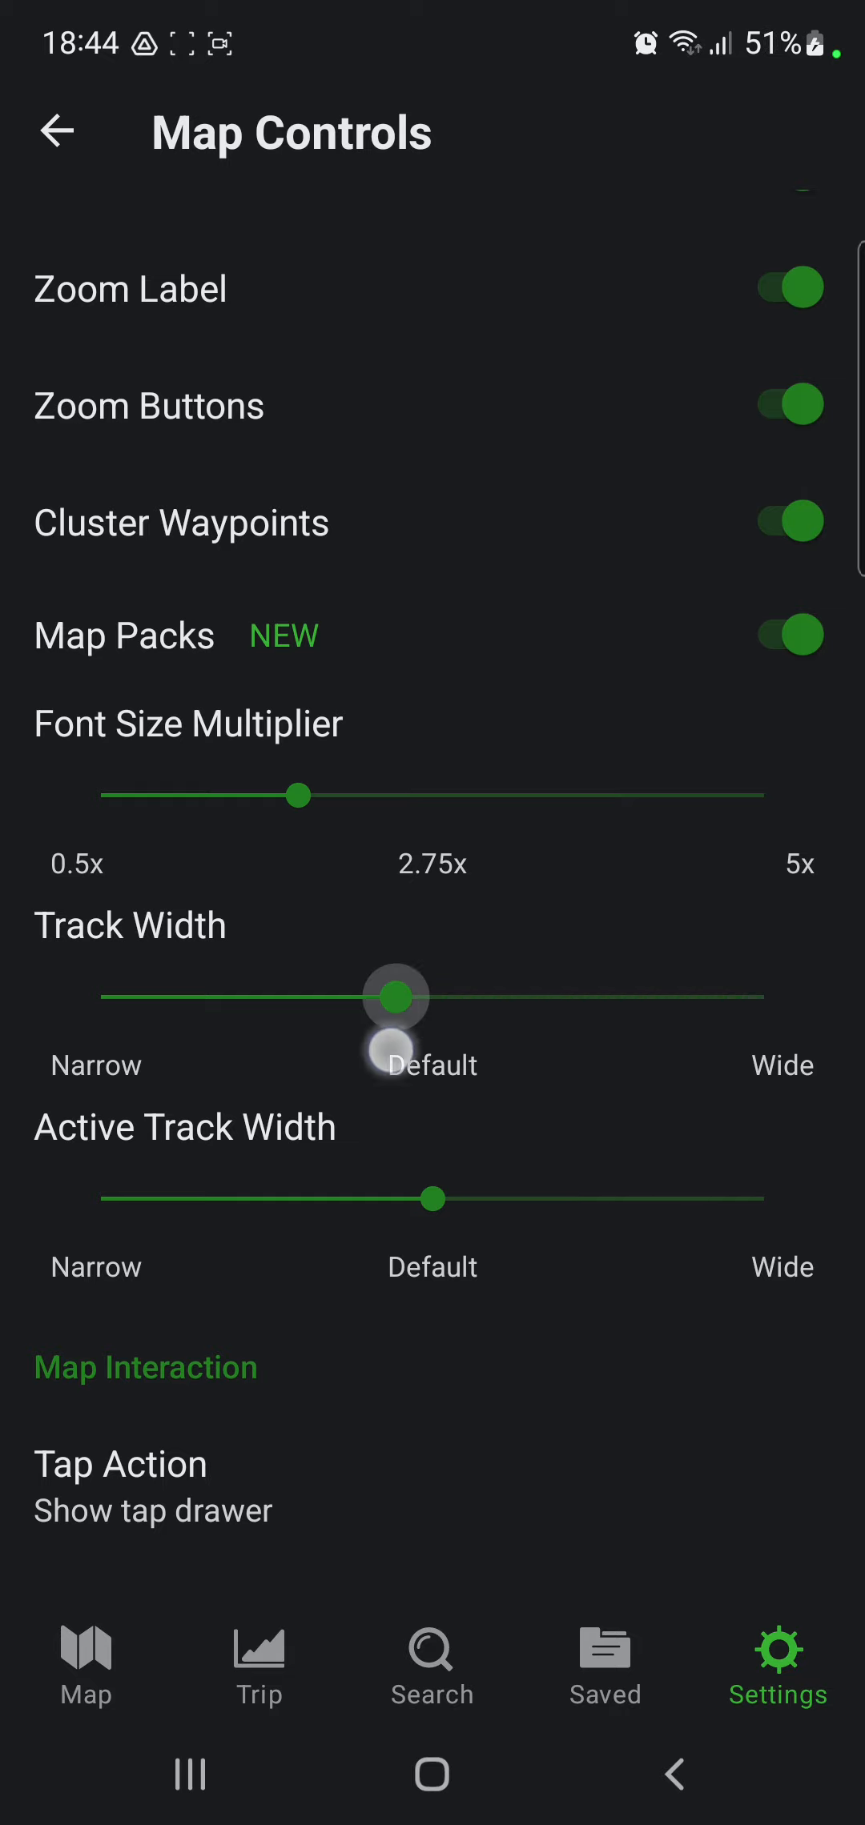
left_click_drag(396, 998, 172, 997)
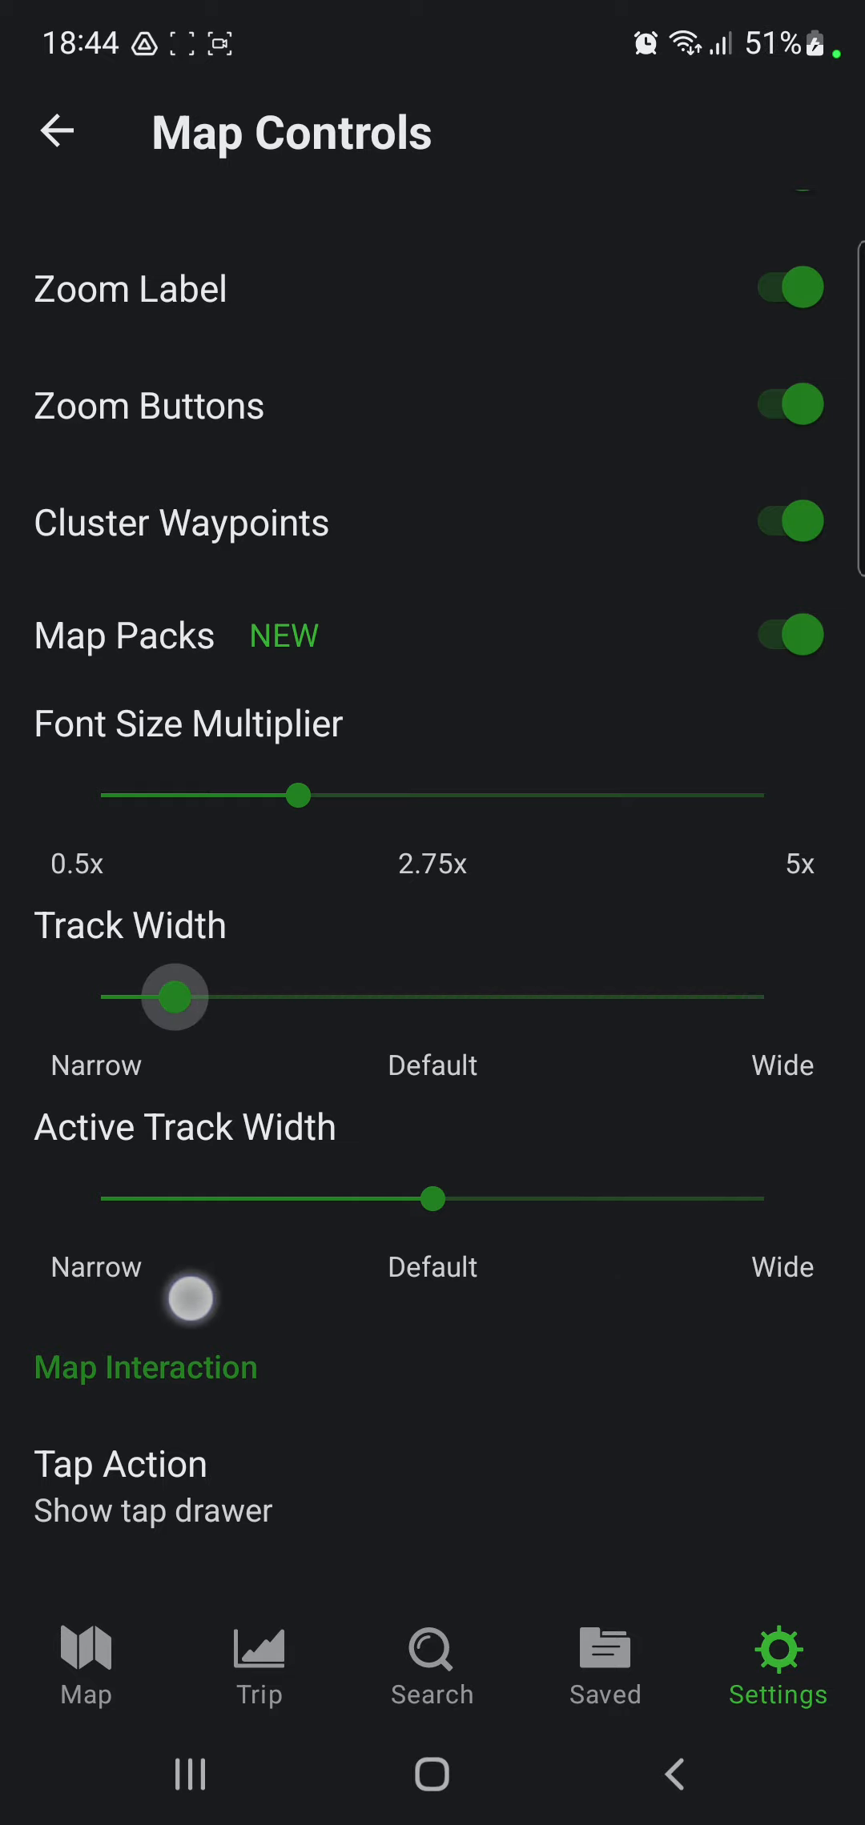
left_click_drag(175, 997, 105, 996)
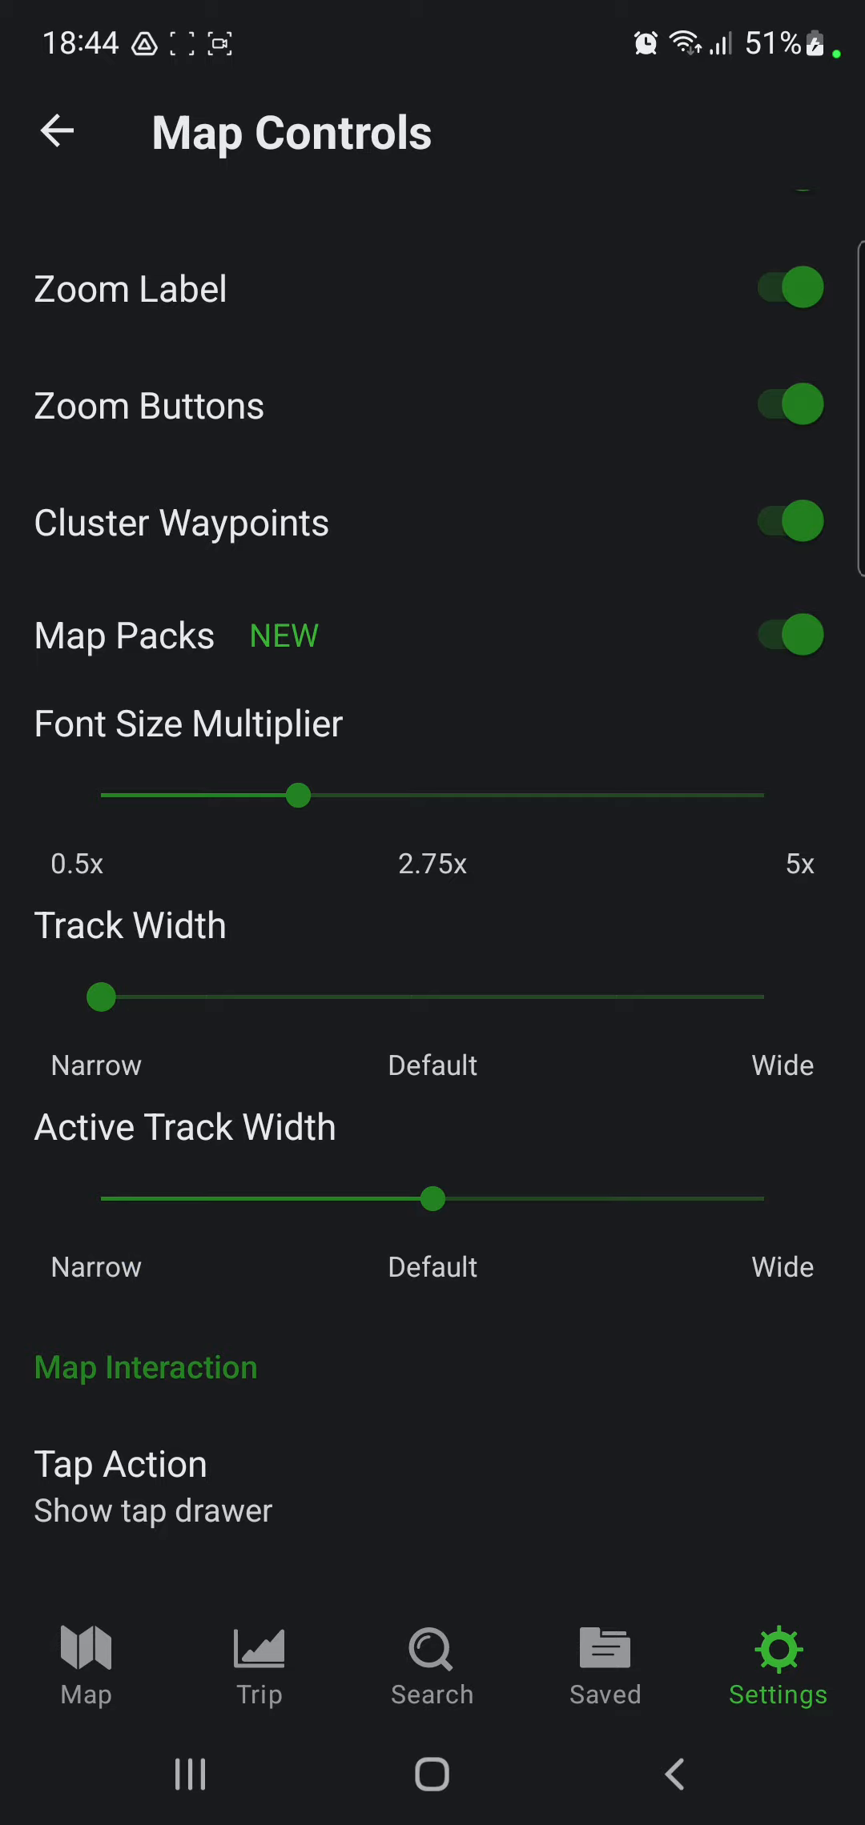
left_click_drag(105, 998, 433, 998)
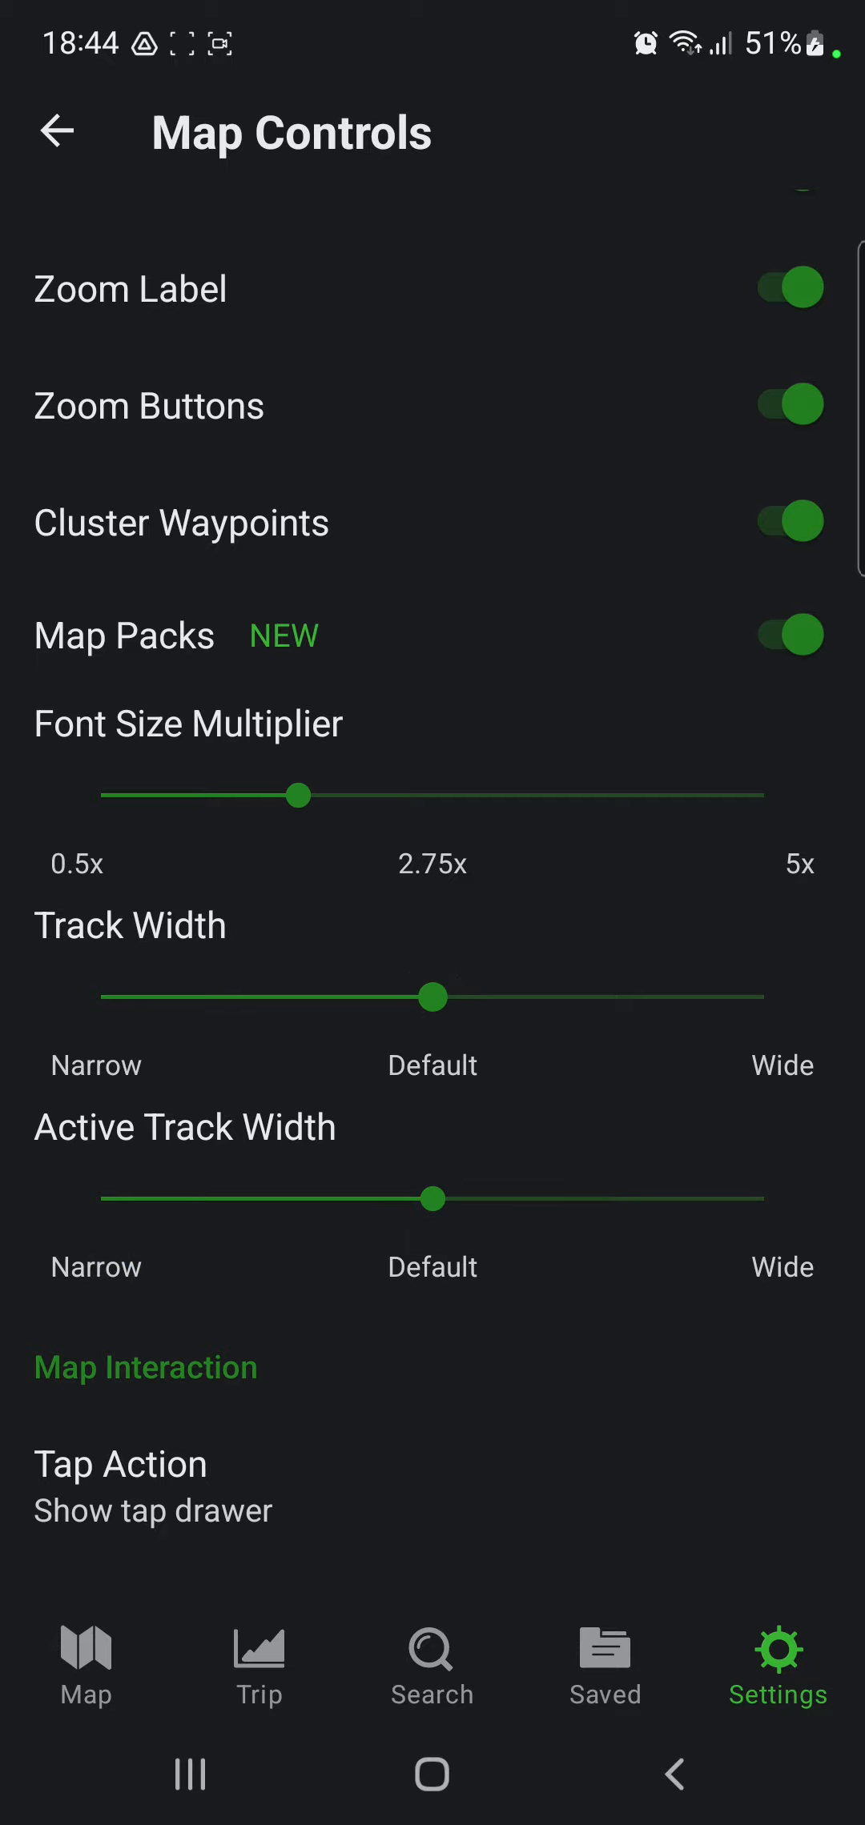